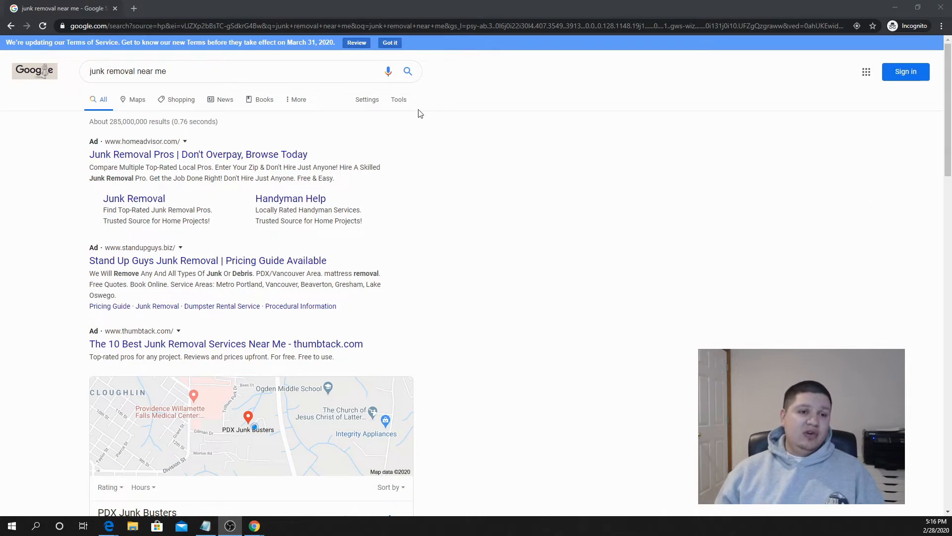
mouse_move(592, 169)
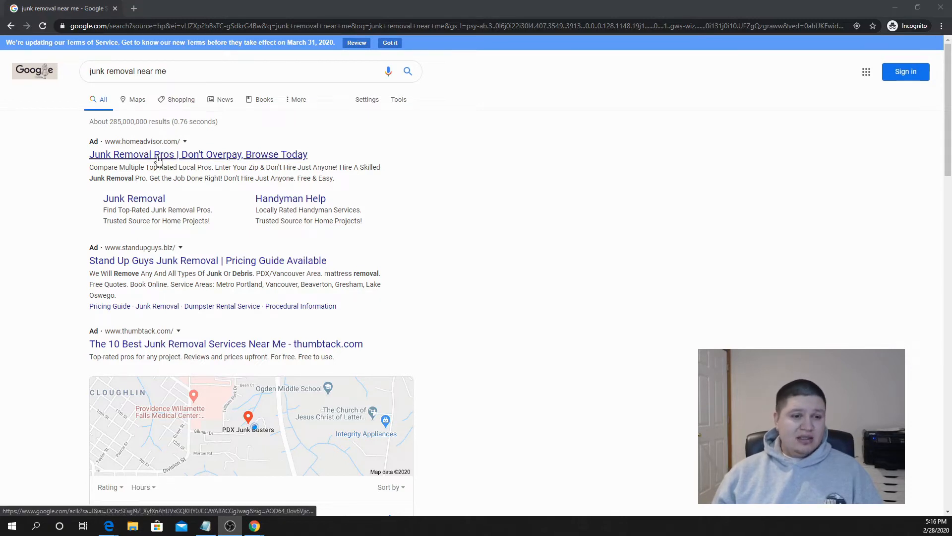
mouse_move(200, 305)
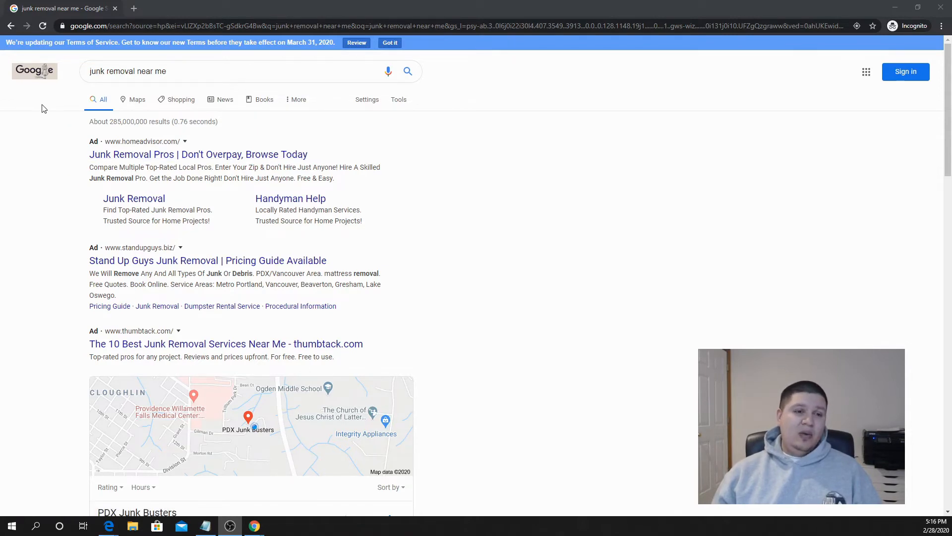
- Scroll past the paid ads until the map and its three local junk removal listings are in view
click(136, 72)
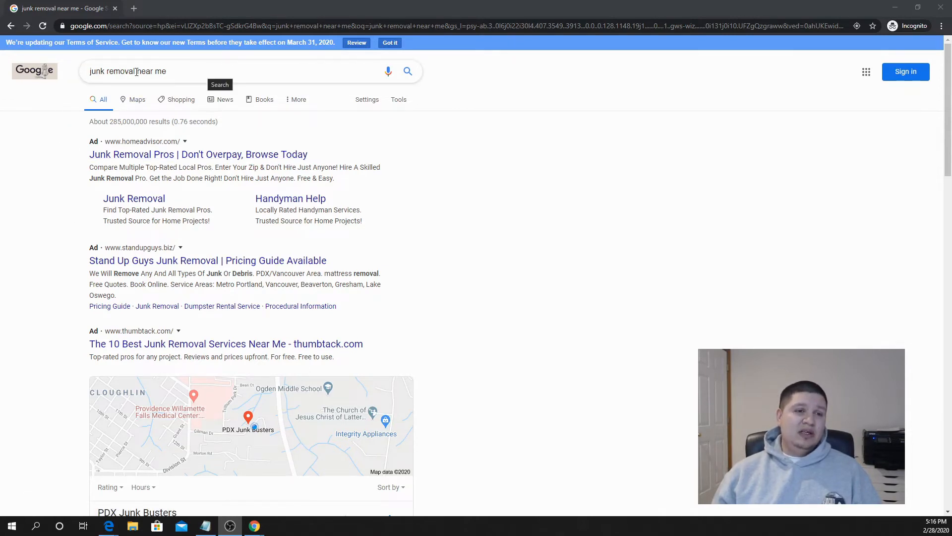
mouse_move(140, 164)
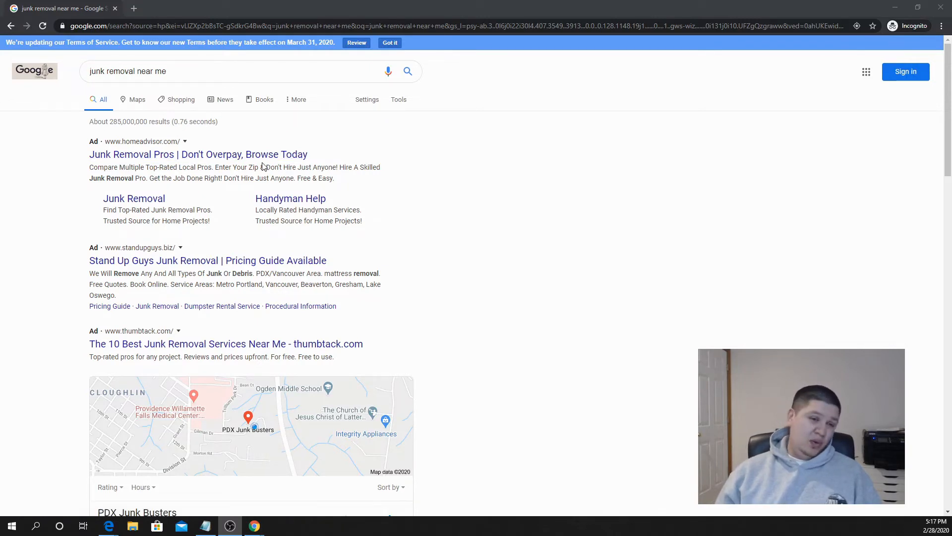
mouse_move(199, 154)
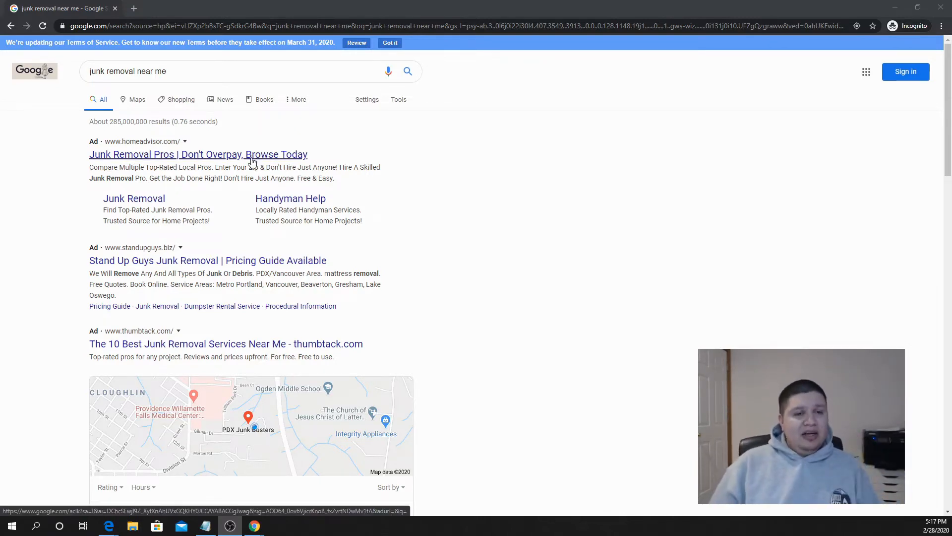
mouse_move(261, 166)
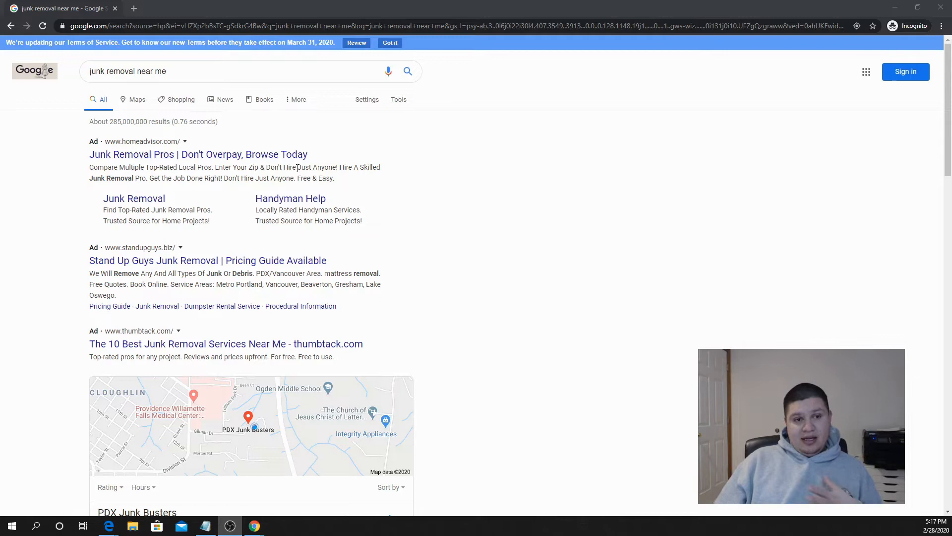
mouse_move(262, 143)
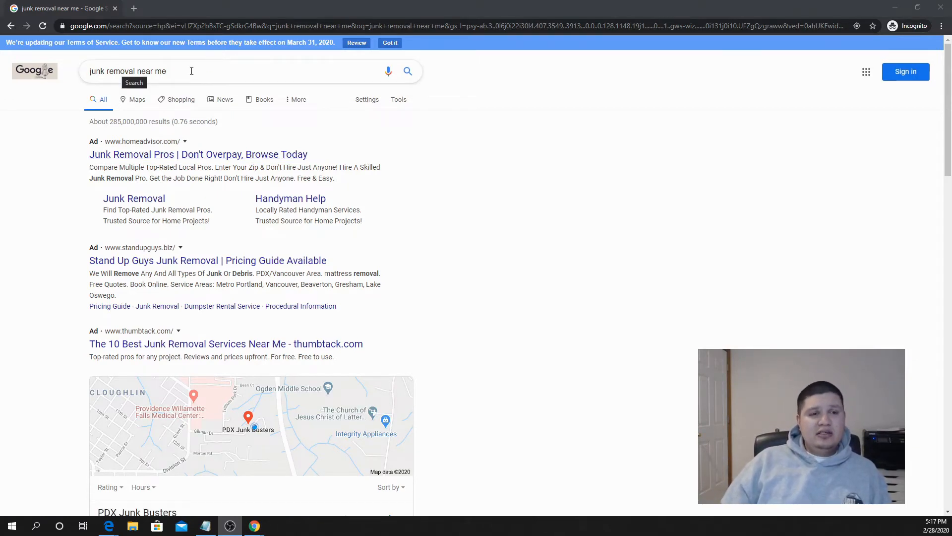
scroll(down, 3)
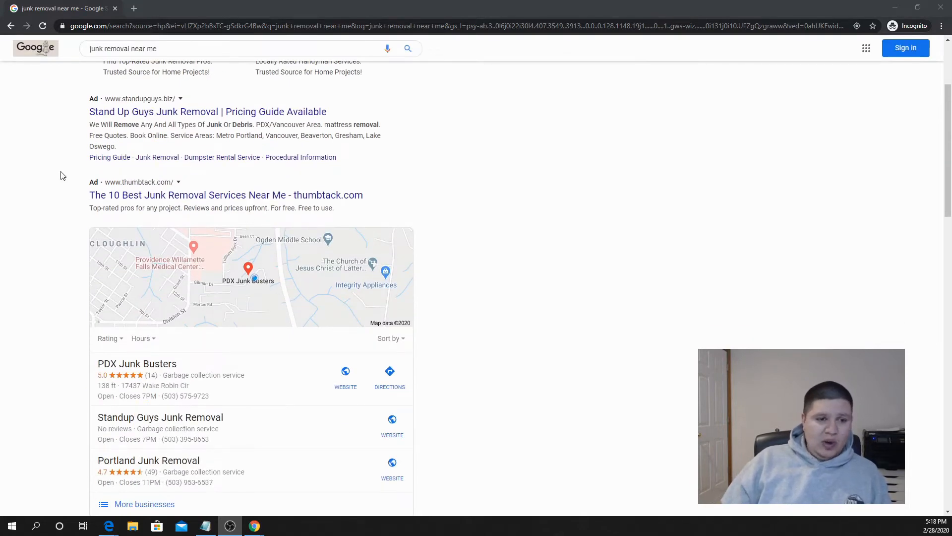
scroll(down, 3)
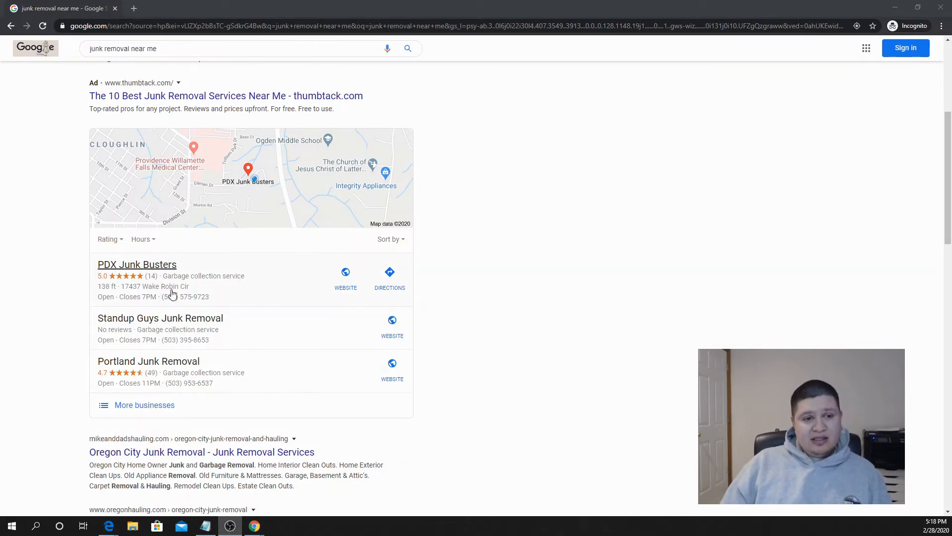
mouse_move(240, 339)
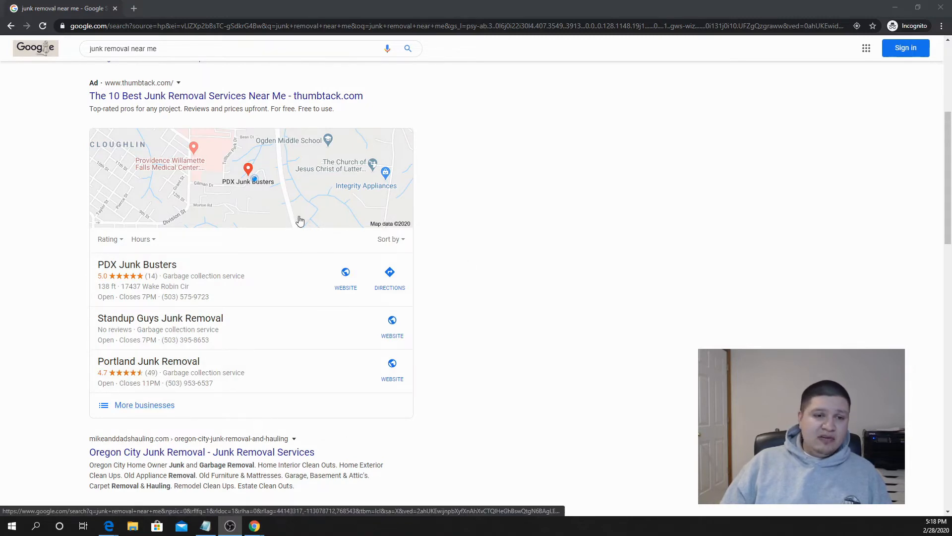
mouse_move(490, 317)
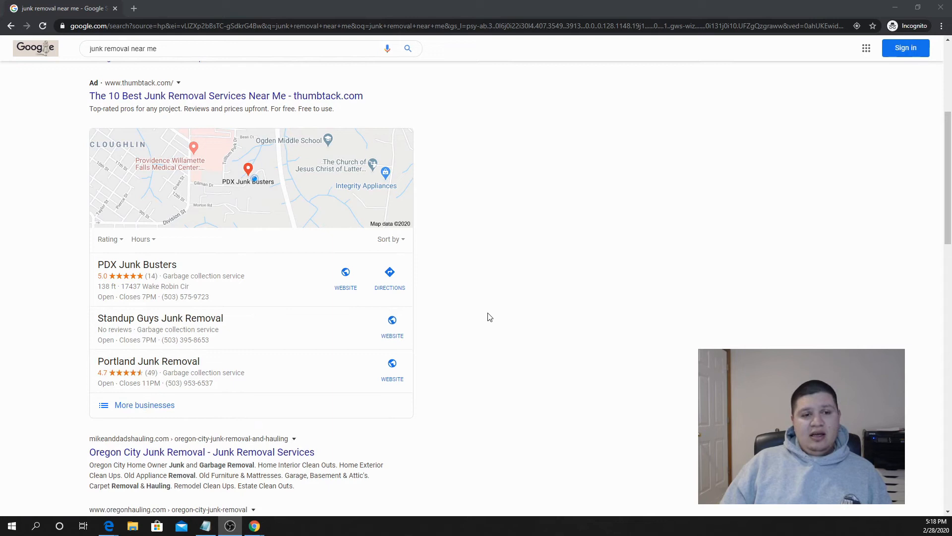
mouse_move(213, 254)
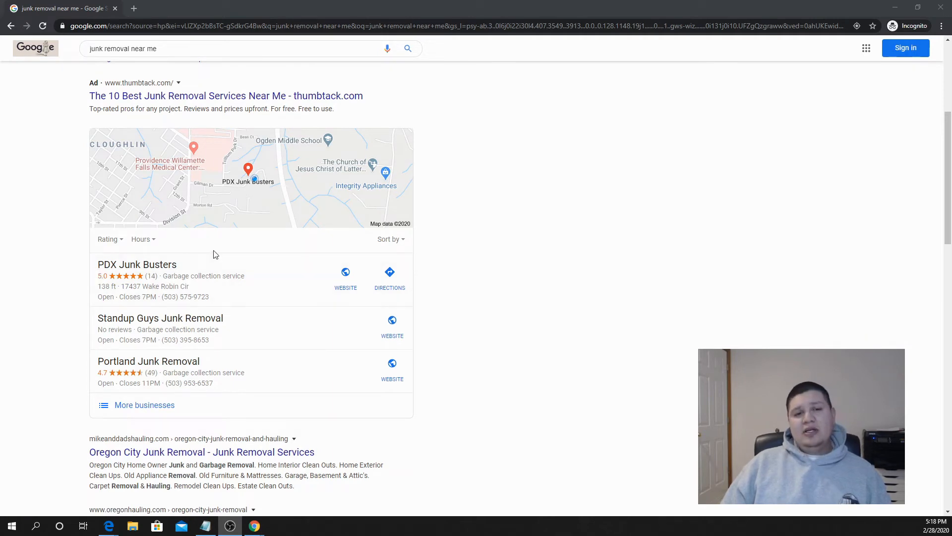
scroll(up, 3)
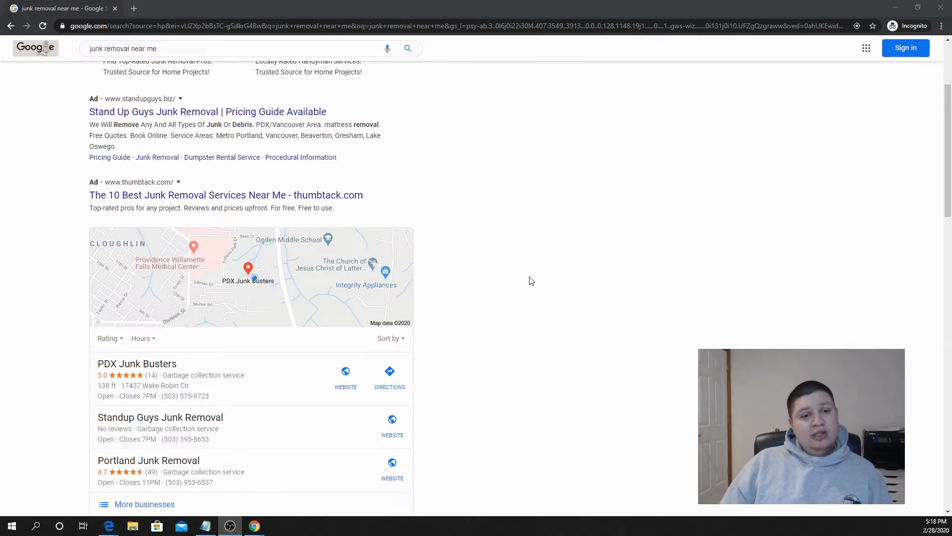
scroll(down, 3)
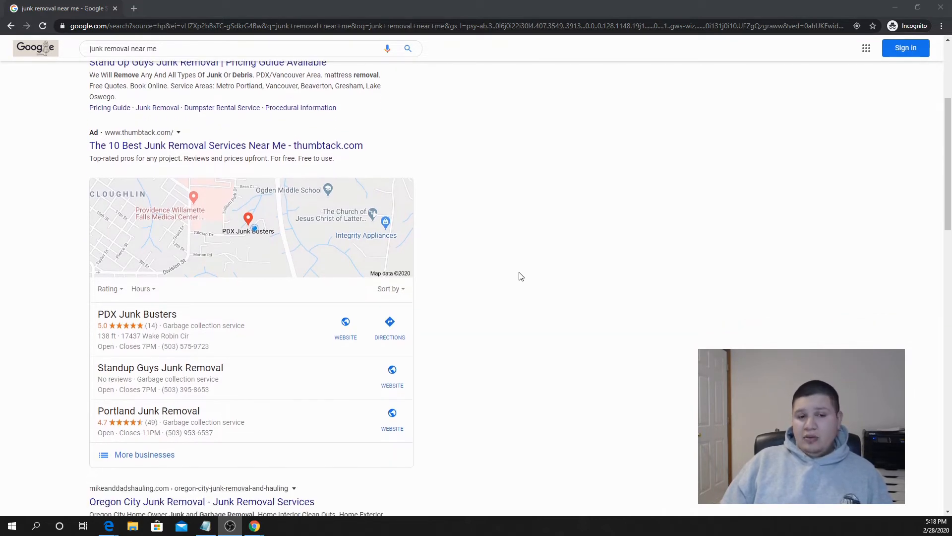
mouse_move(377, 290)
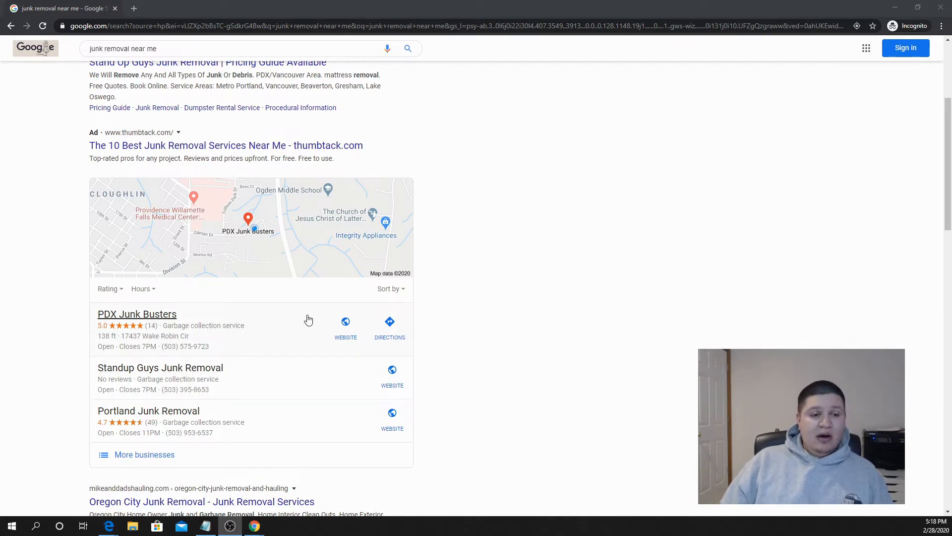
mouse_move(274, 420)
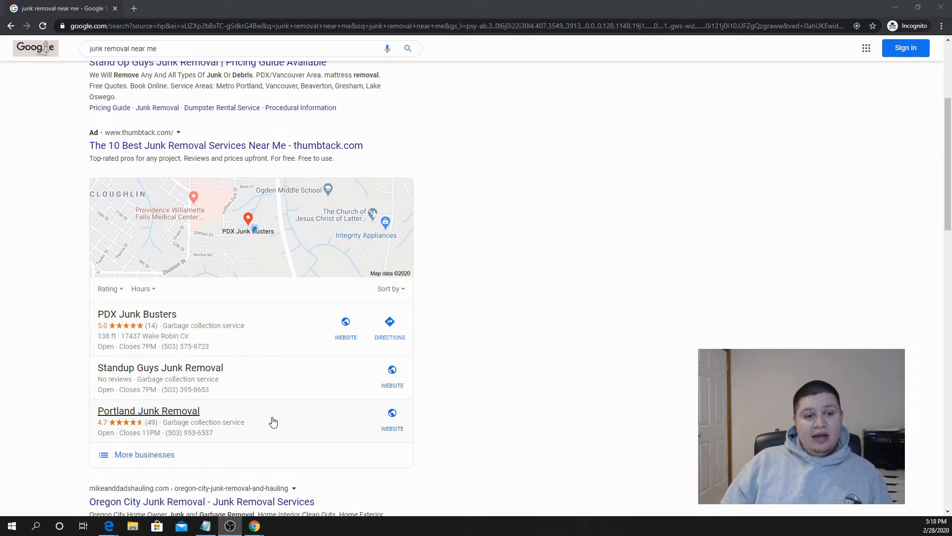
scroll(down, 3)
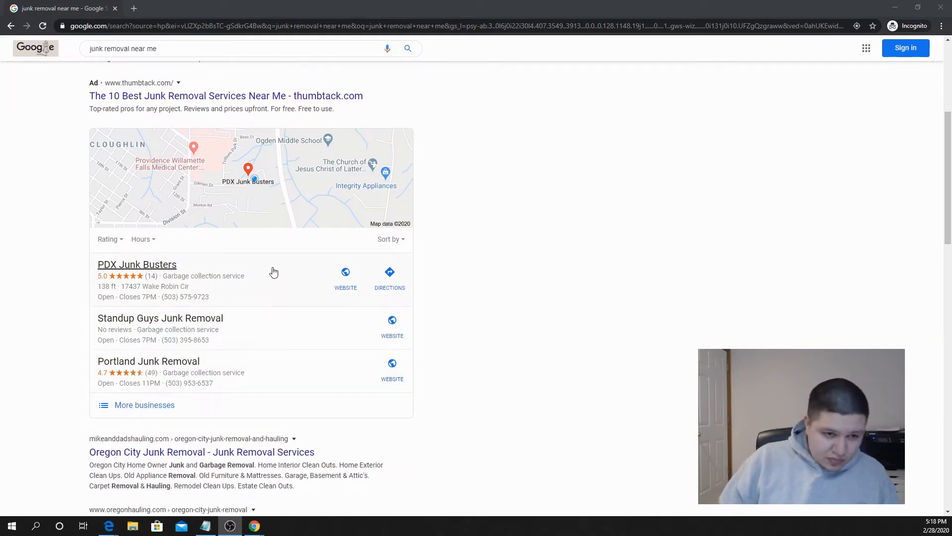
mouse_move(187, 234)
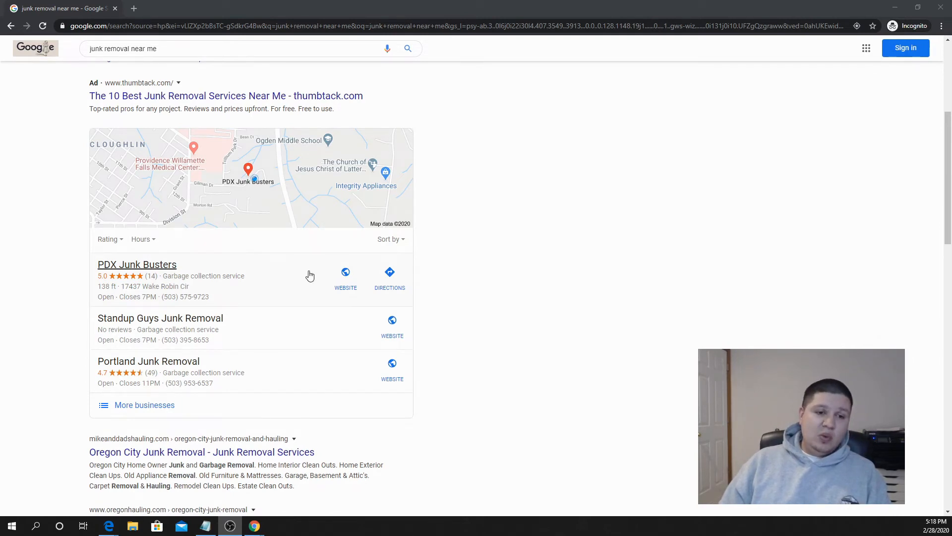
mouse_move(296, 284)
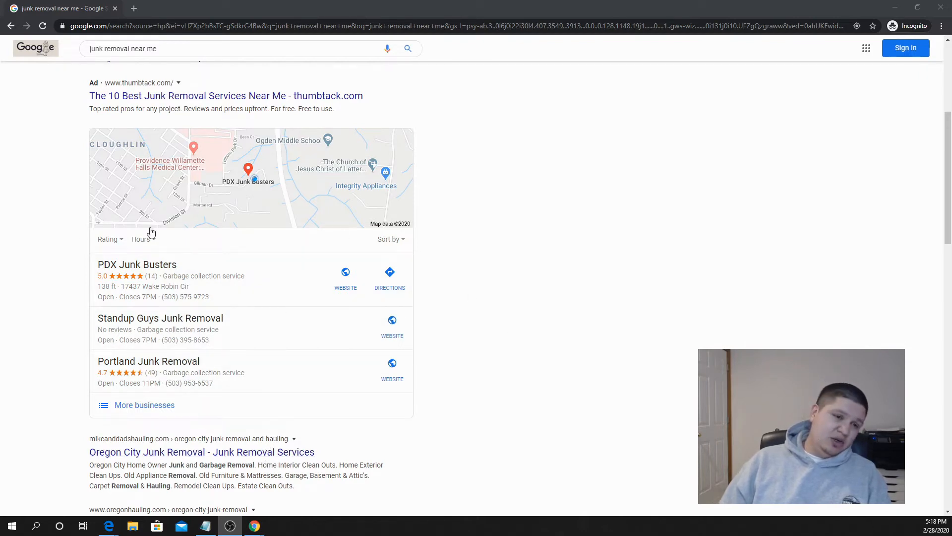
scroll(down, 3)
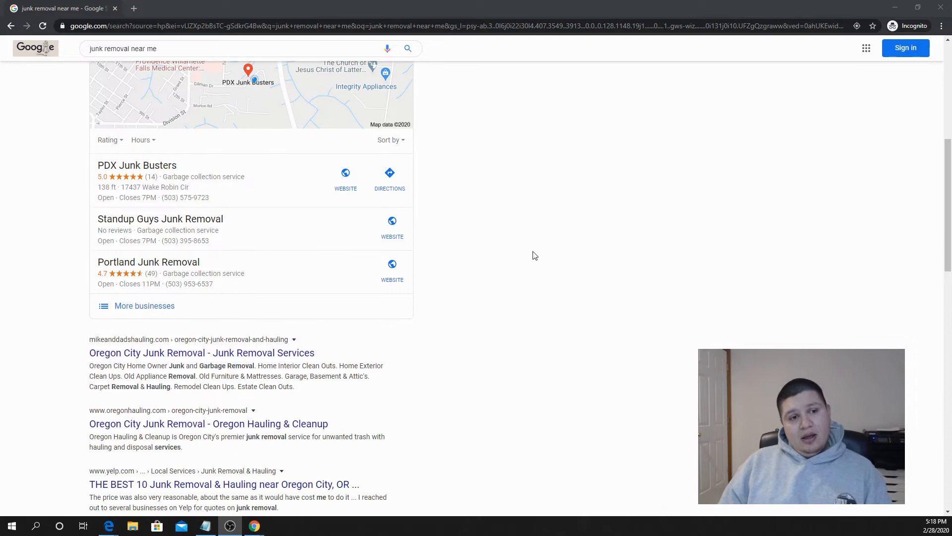
mouse_move(214, 146)
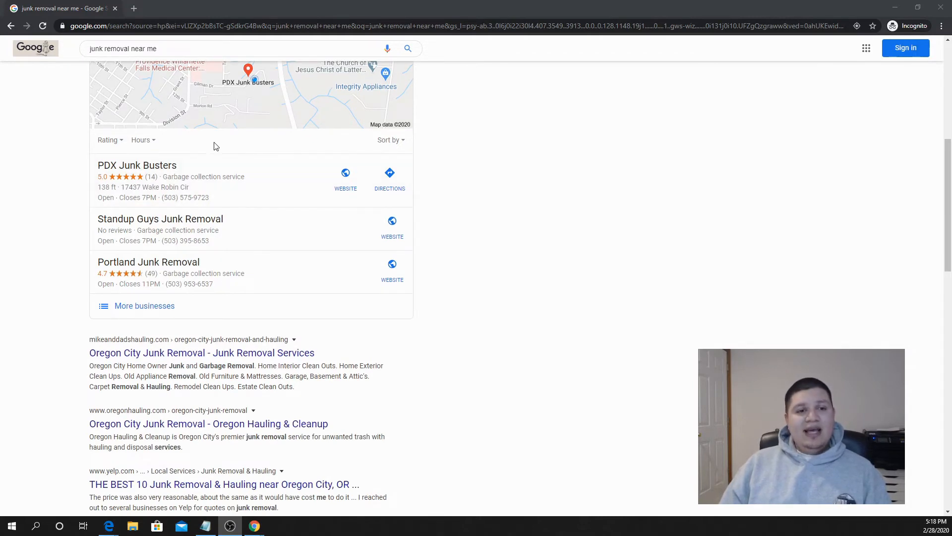
mouse_move(278, 204)
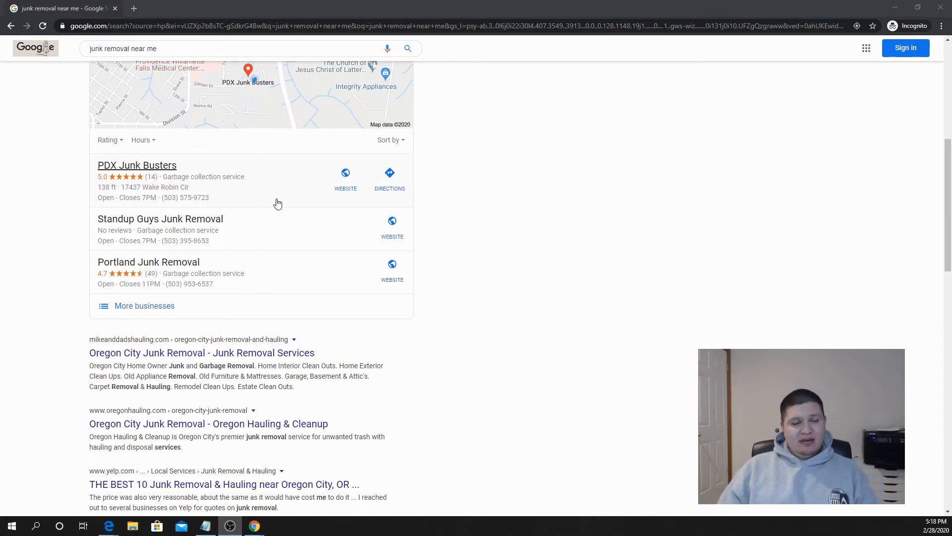
mouse_move(255, 169)
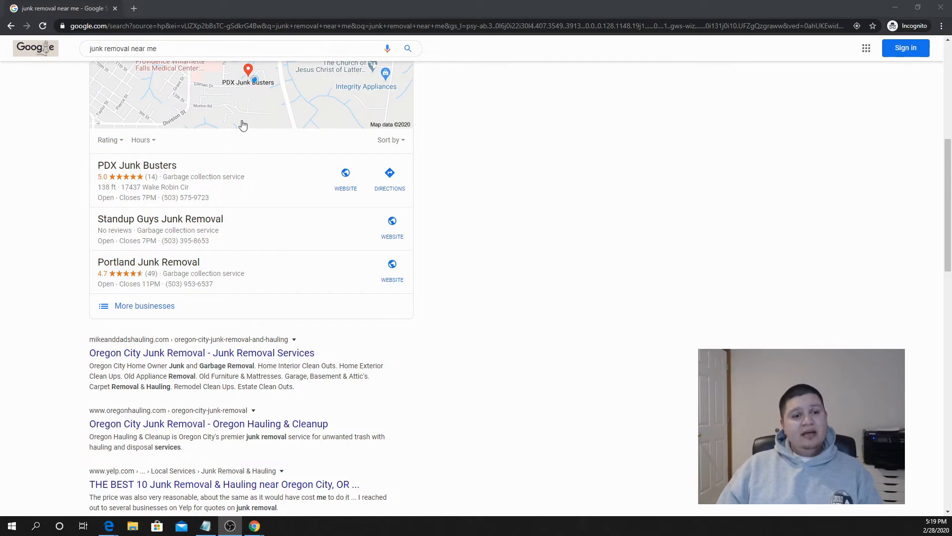
- Scroll down to the organic junk removal results, then back up toward the ads
scroll(down, 3)
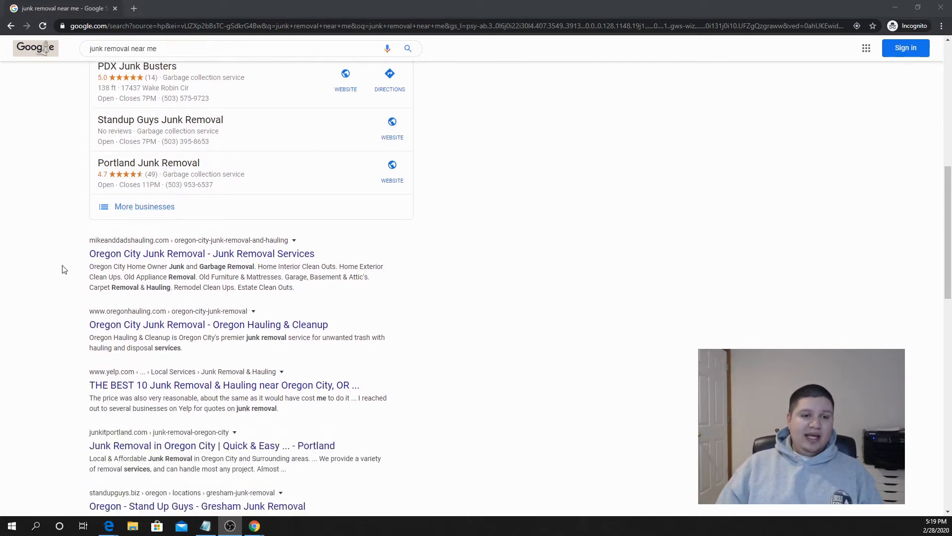
scroll(down, 3)
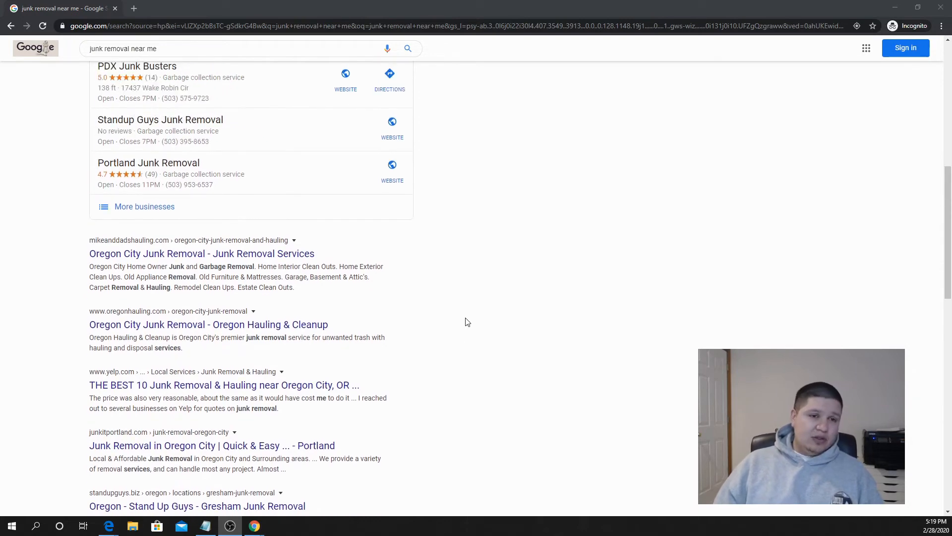
scroll(up, 3)
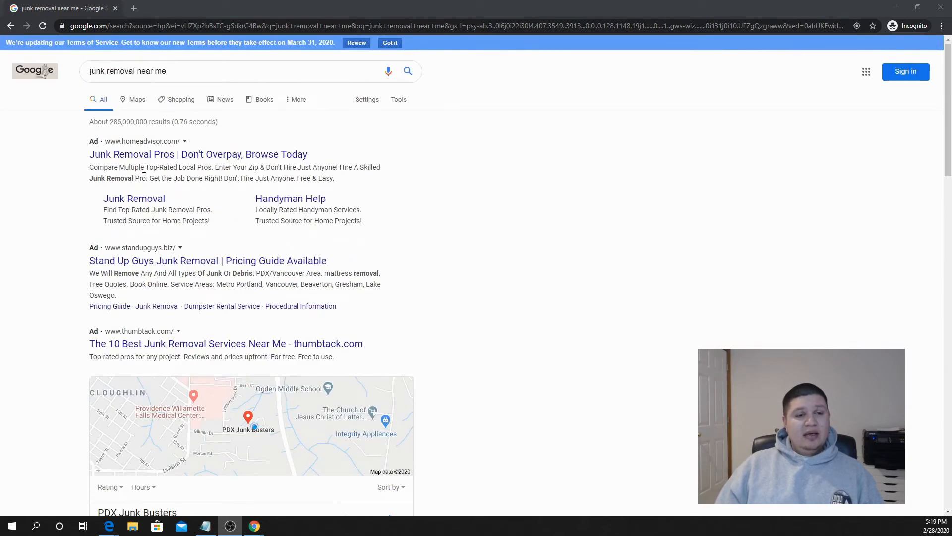
mouse_move(198, 154)
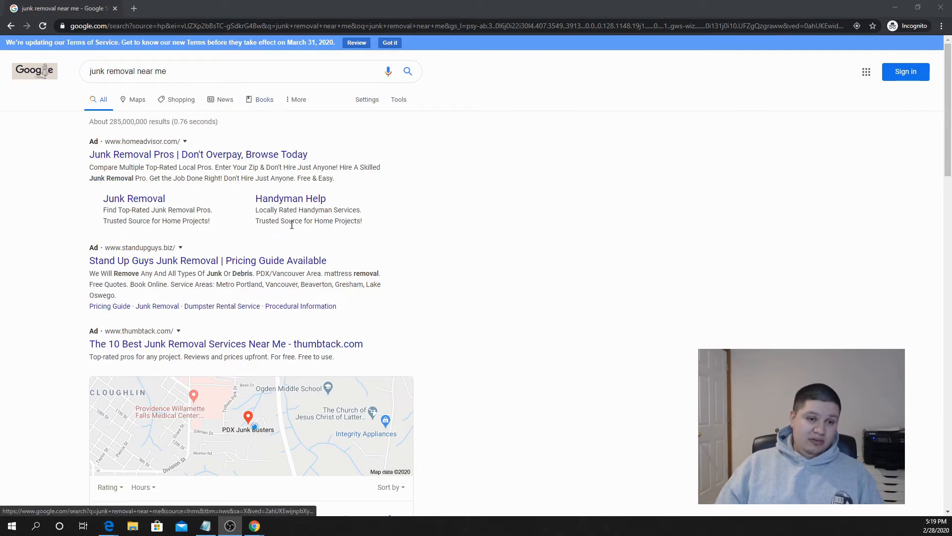
scroll(down, 3)
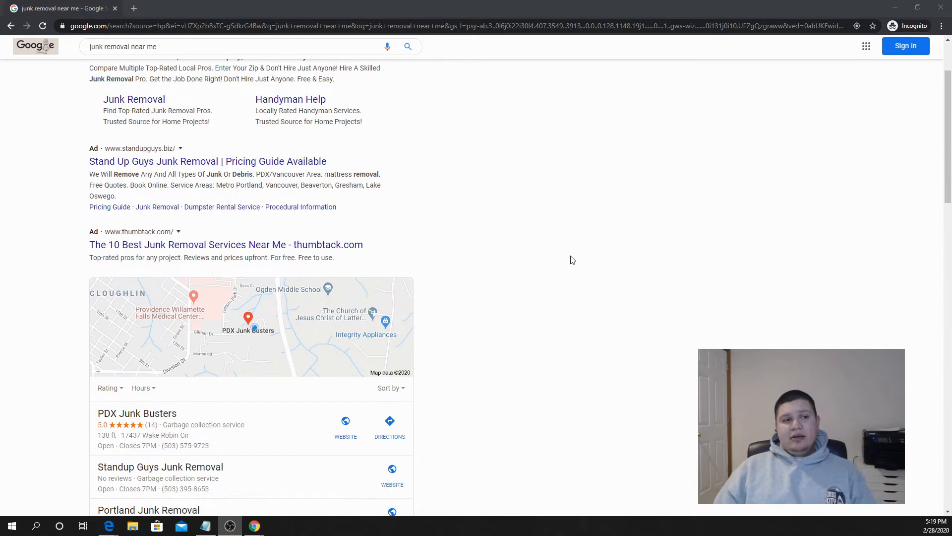
scroll(down, 3)
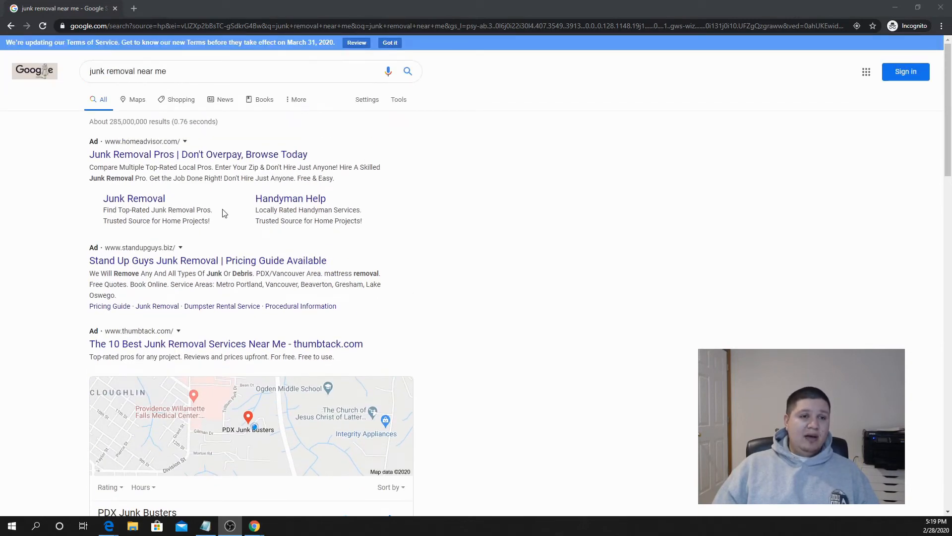
mouse_move(541, 212)
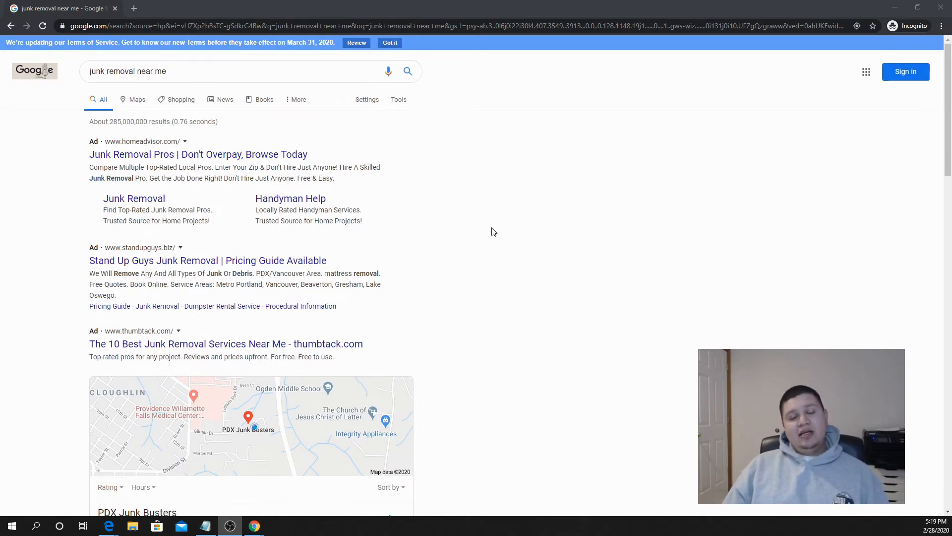
scroll(down, 3)
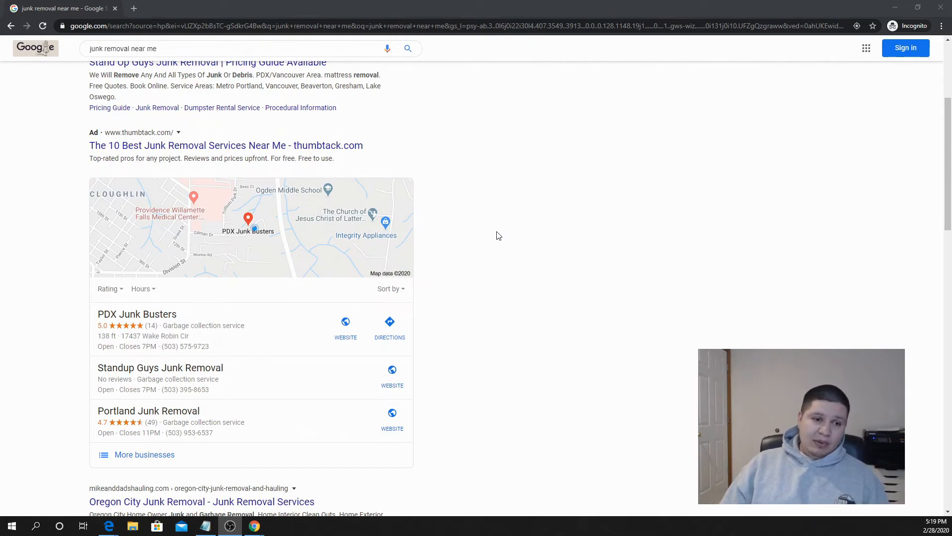
scroll(down, 3)
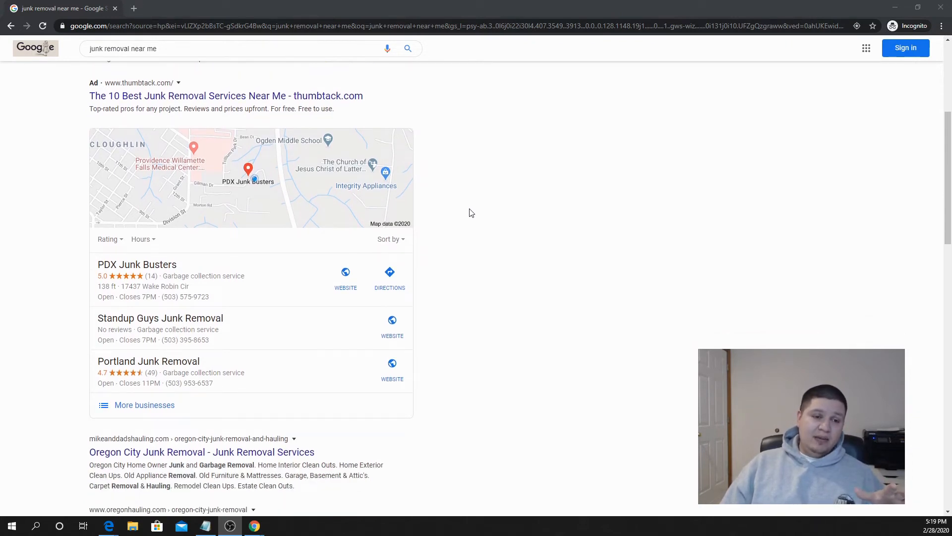
scroll(down, 3)
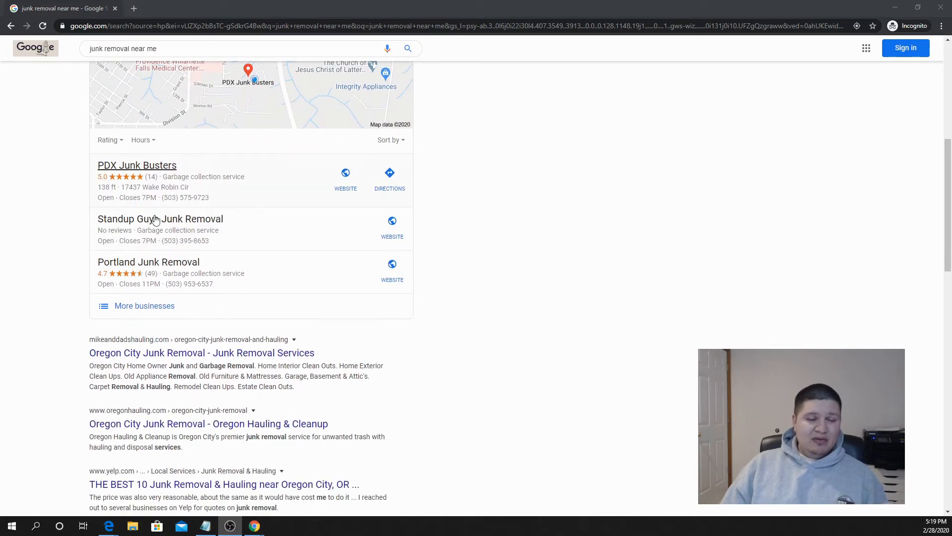
mouse_move(456, 277)
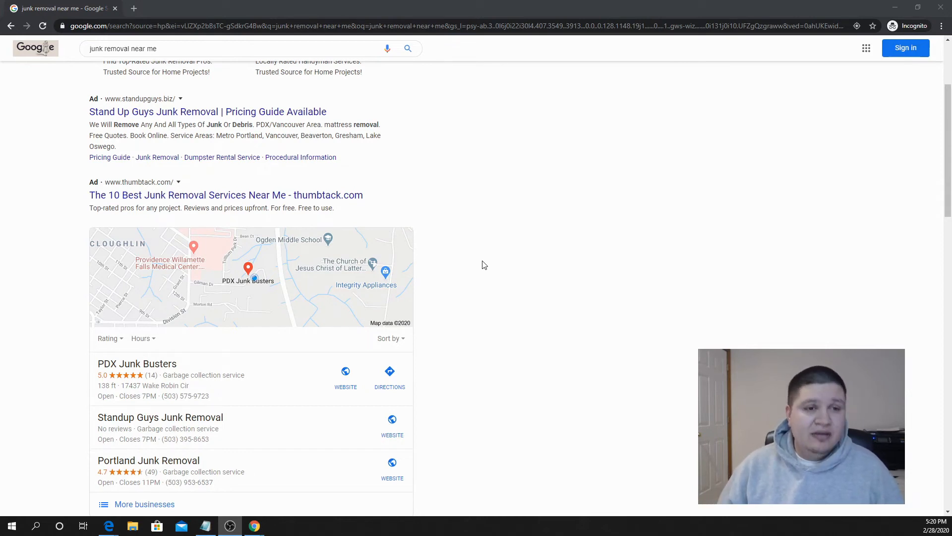
mouse_move(475, 266)
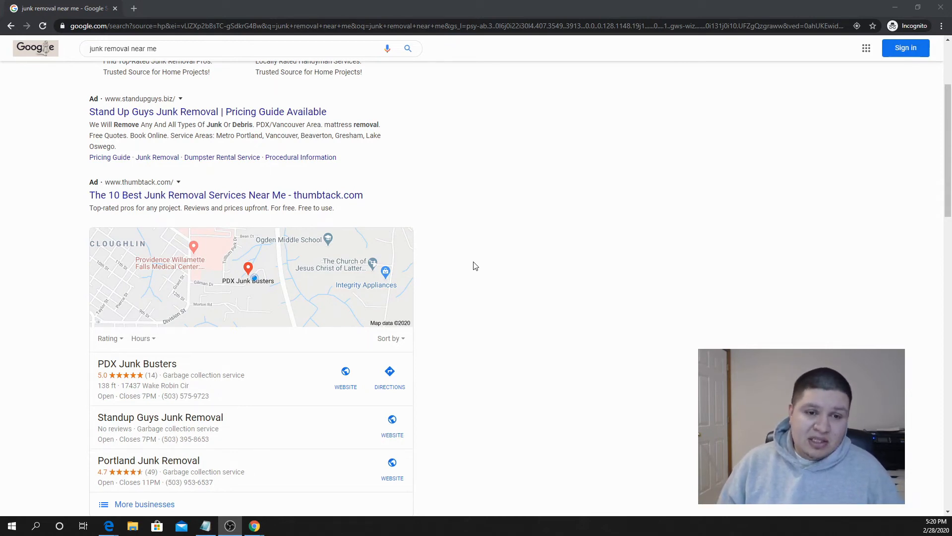
mouse_move(466, 282)
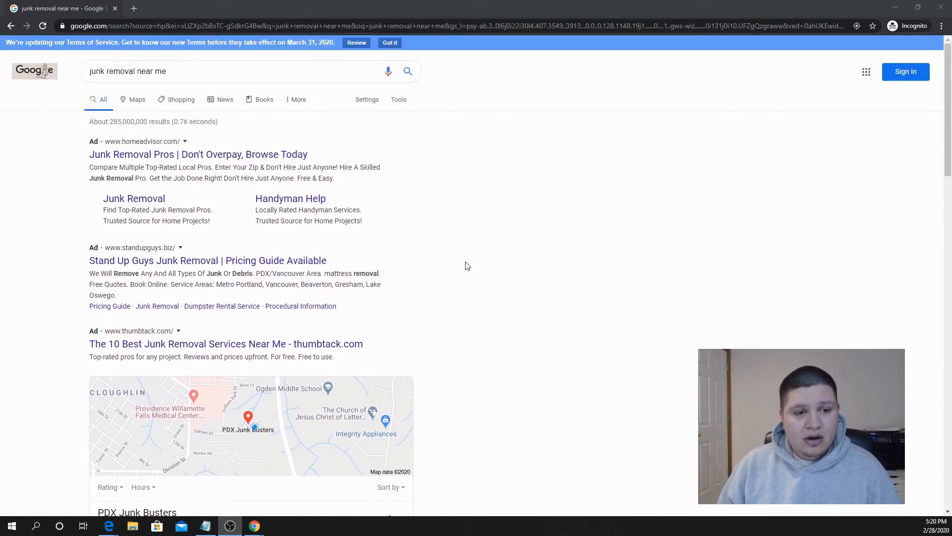
scroll(down, 3)
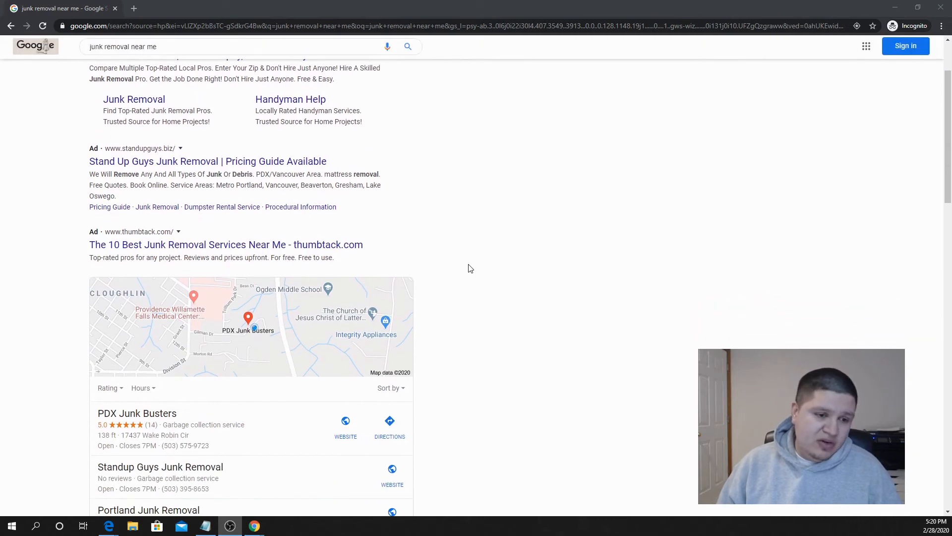
scroll(down, 3)
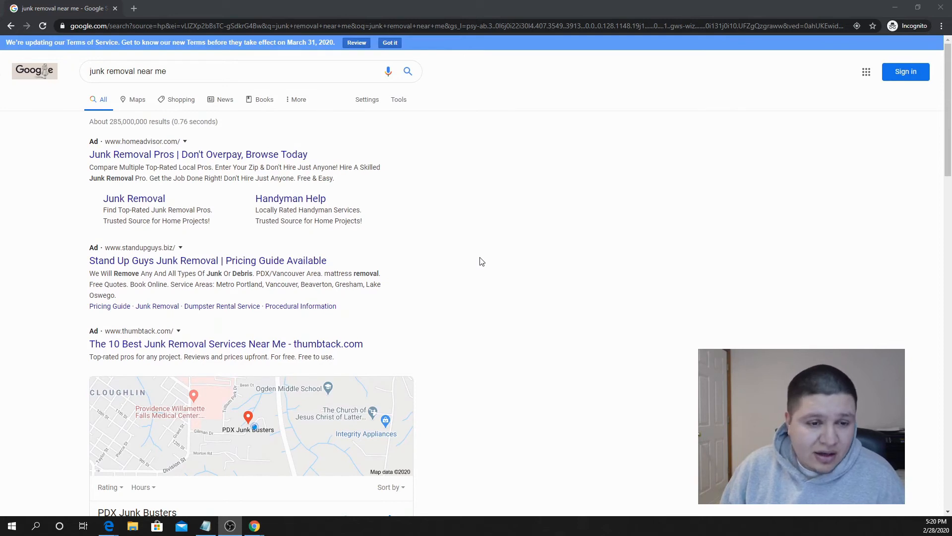
scroll(down, 3)
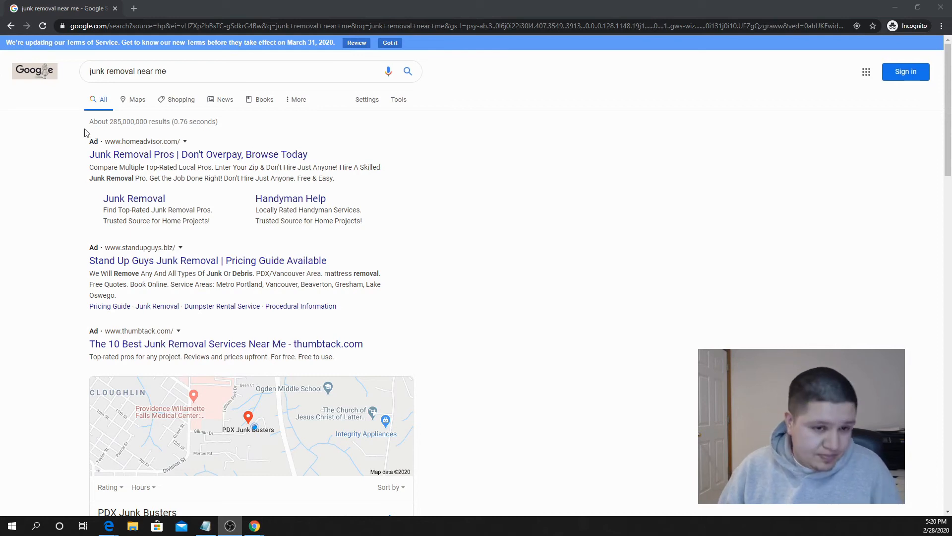
mouse_move(315, 155)
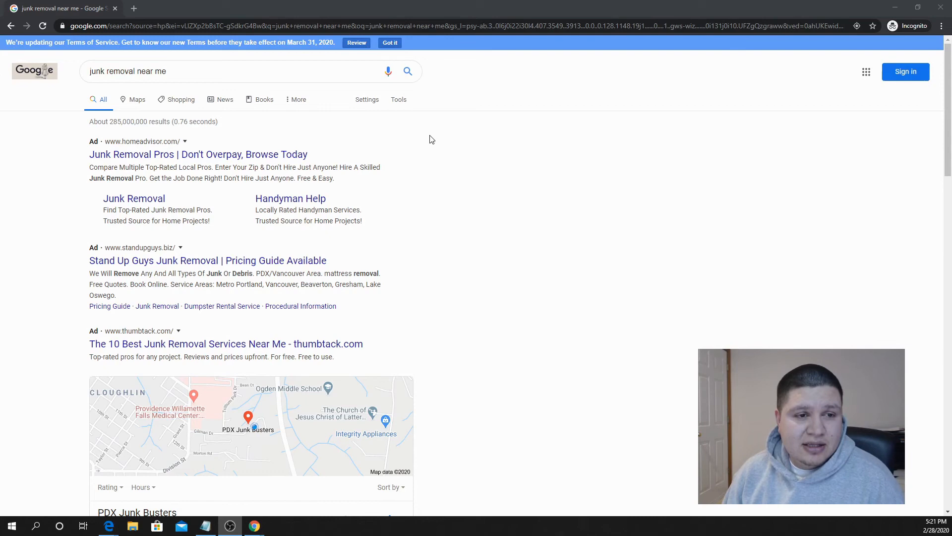
mouse_move(439, 136)
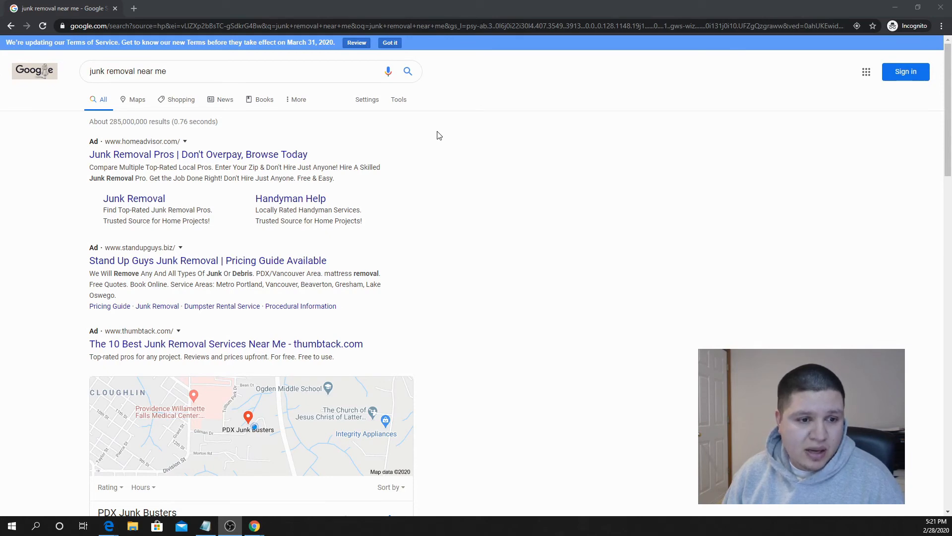
scroll(down, 3)
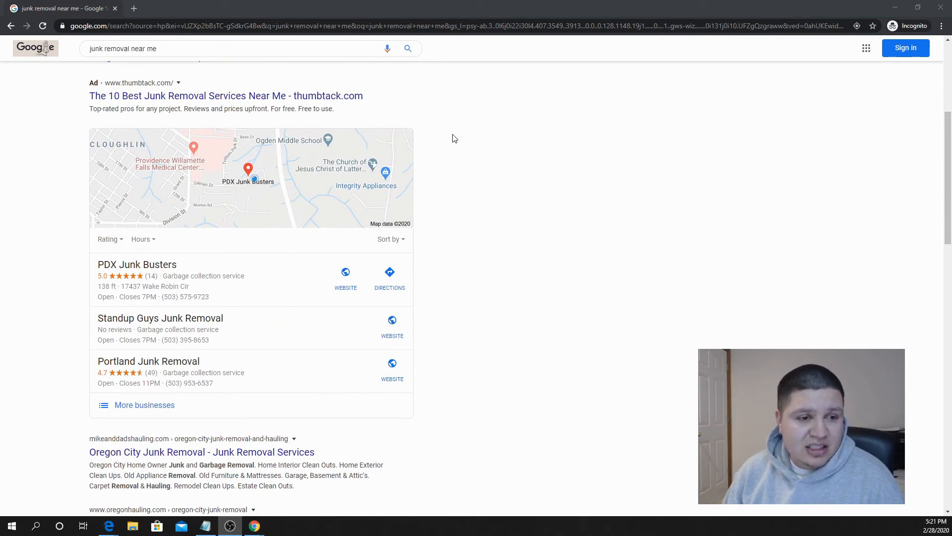
mouse_move(212, 150)
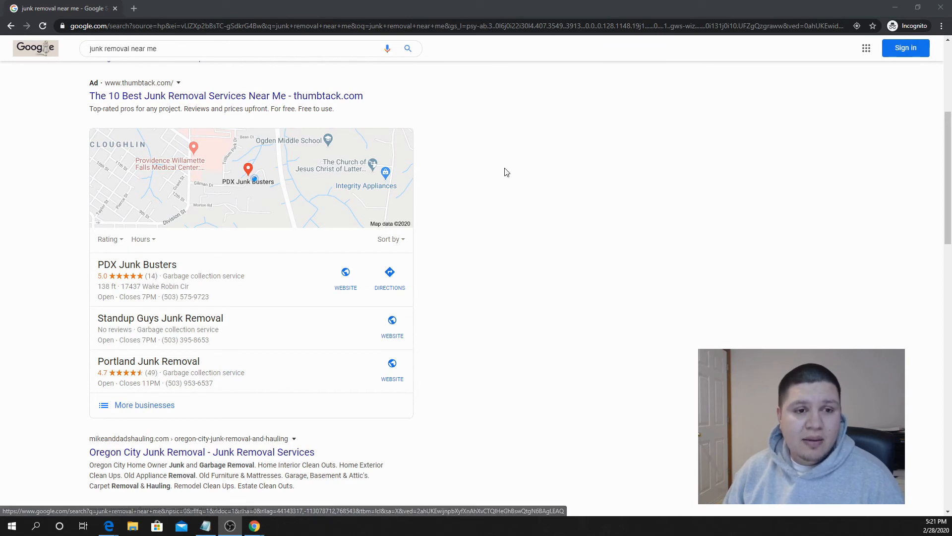
scroll(down, 3)
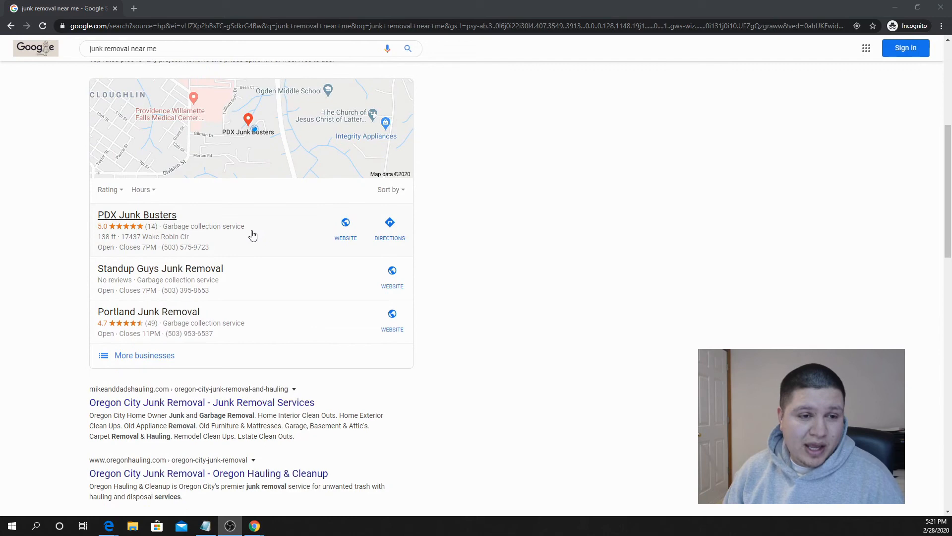
scroll(up, 3)
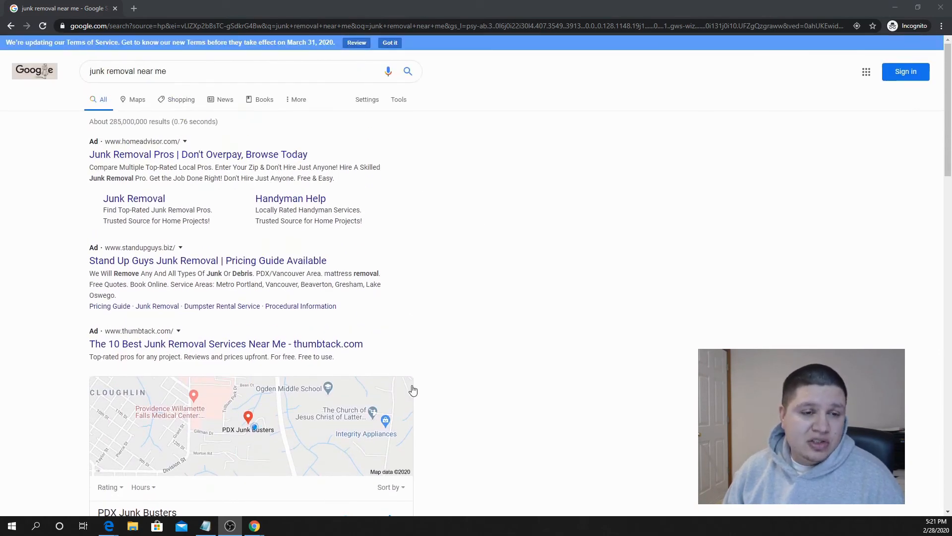
mouse_move(532, 268)
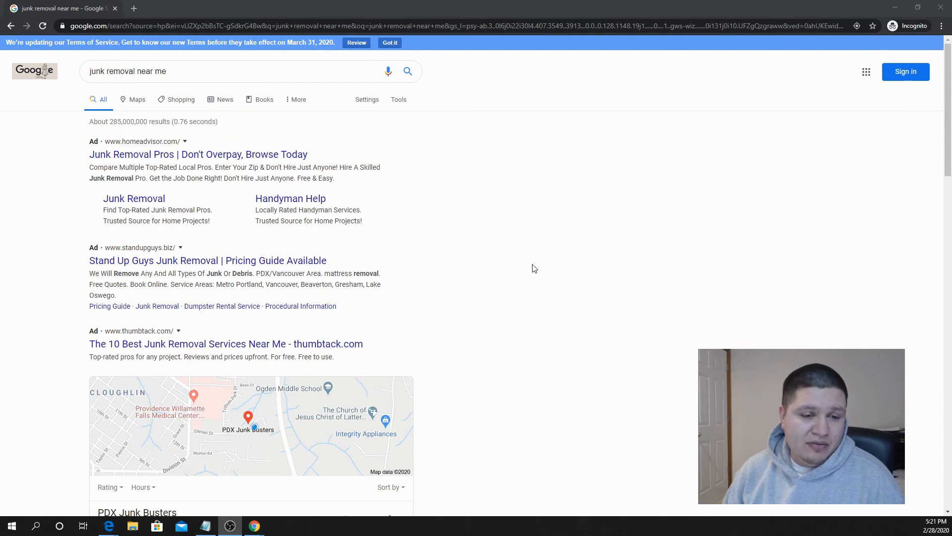
scroll(down, 3)
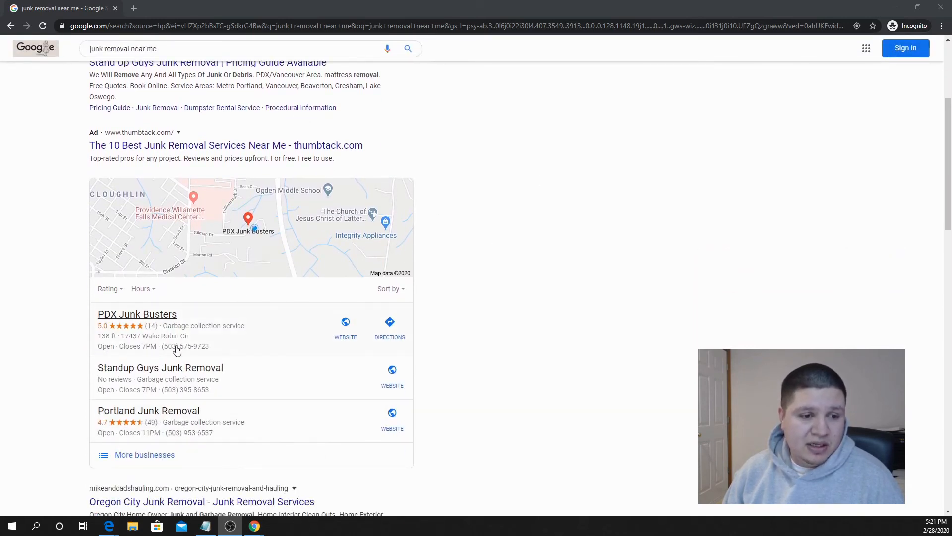
mouse_move(486, 326)
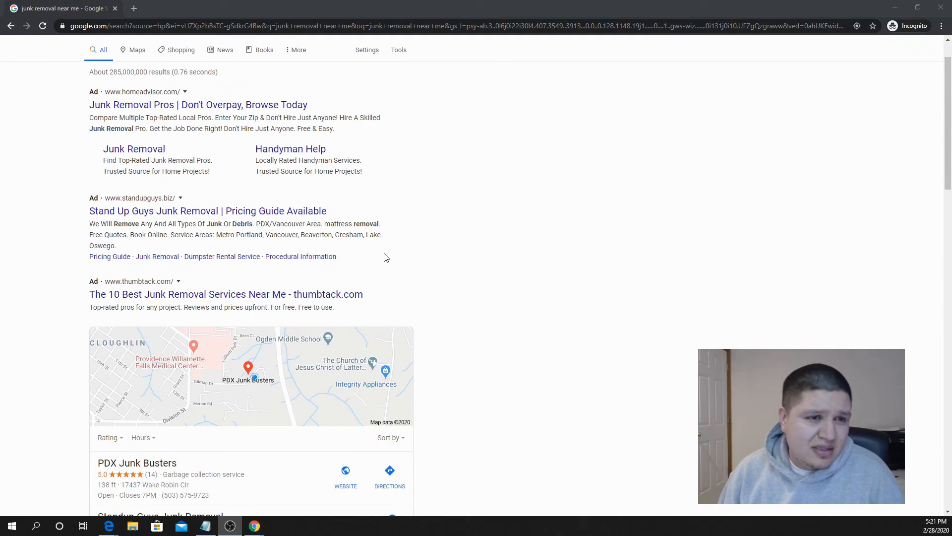
mouse_move(343, 198)
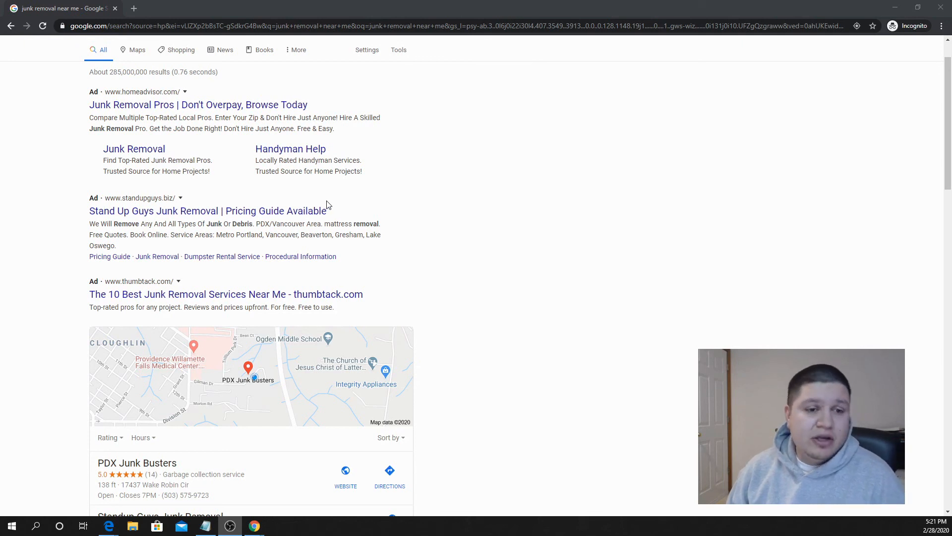
mouse_move(322, 196)
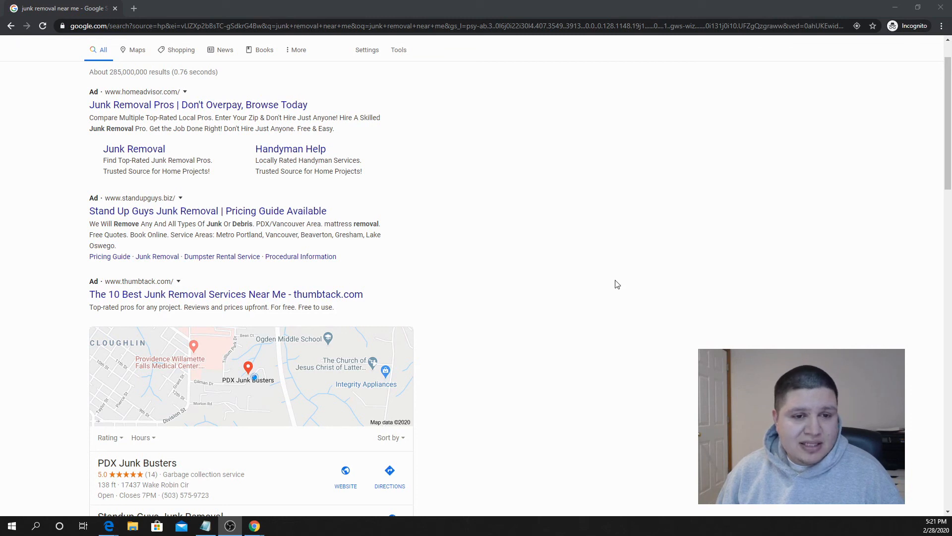
mouse_move(574, 230)
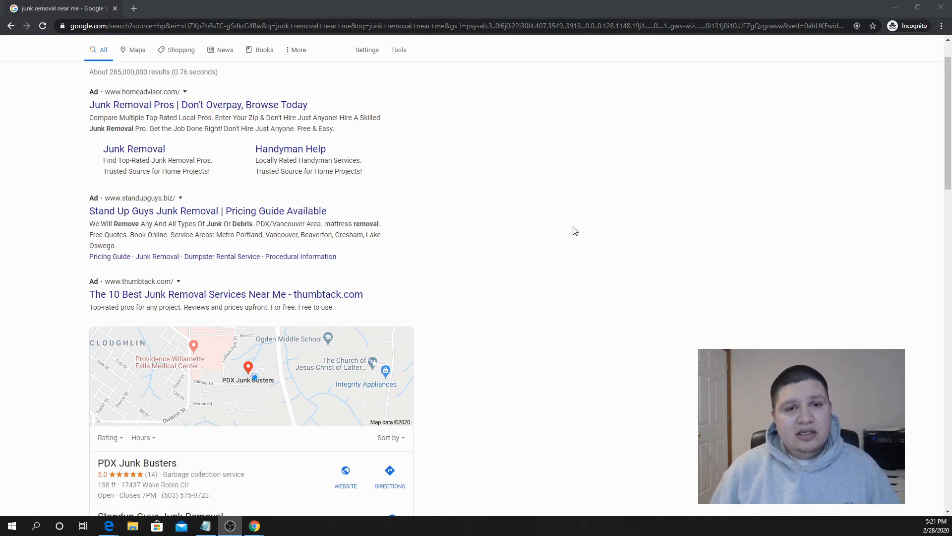
mouse_move(547, 226)
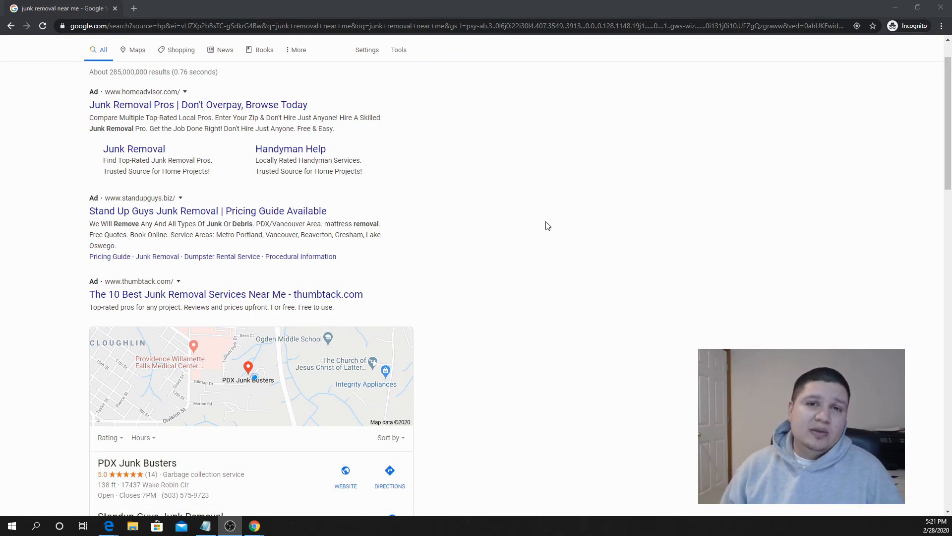